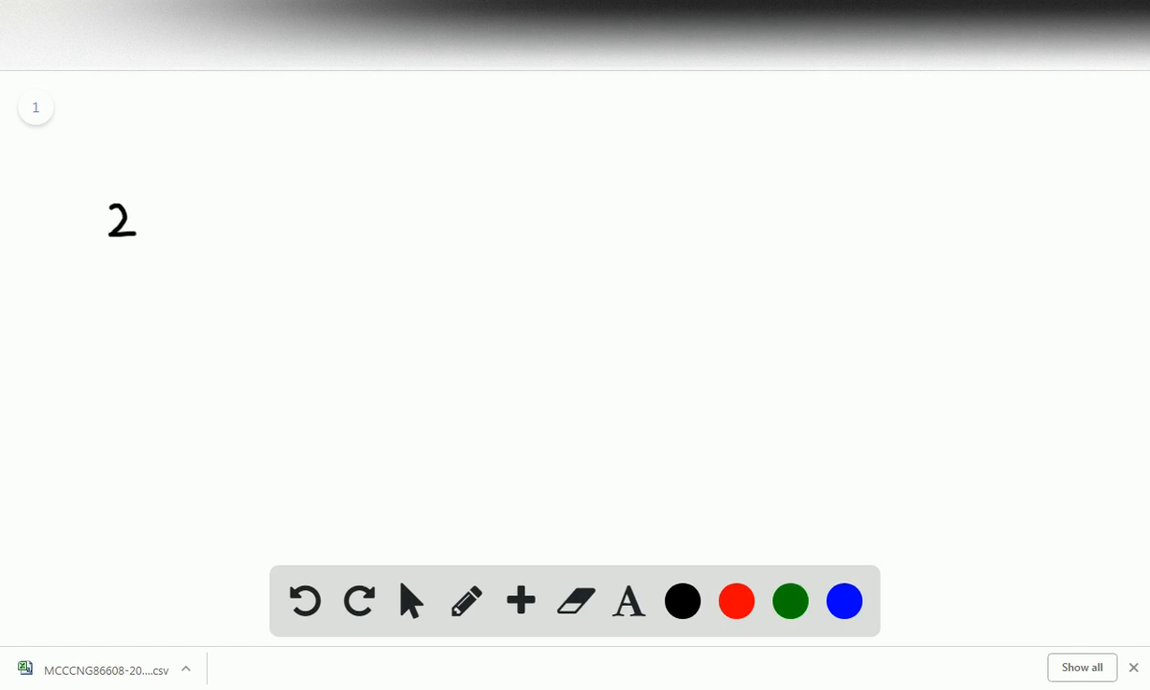
# Handwrite "2 atoms" and below it "2 × 4/3 πr³" with a long fraction bar underneath.
pyautogui.moveTo(172, 226); pyautogui.dragTo(245, 226)
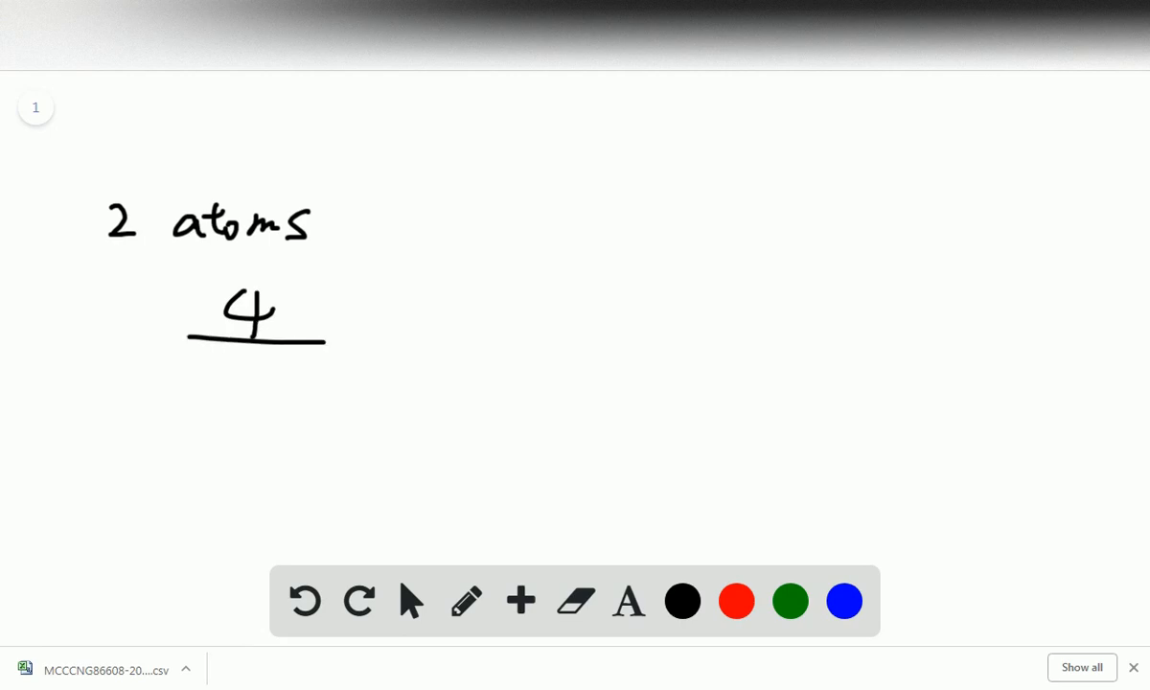
pyautogui.moveTo(249, 354); pyautogui.dragTo(269, 403)
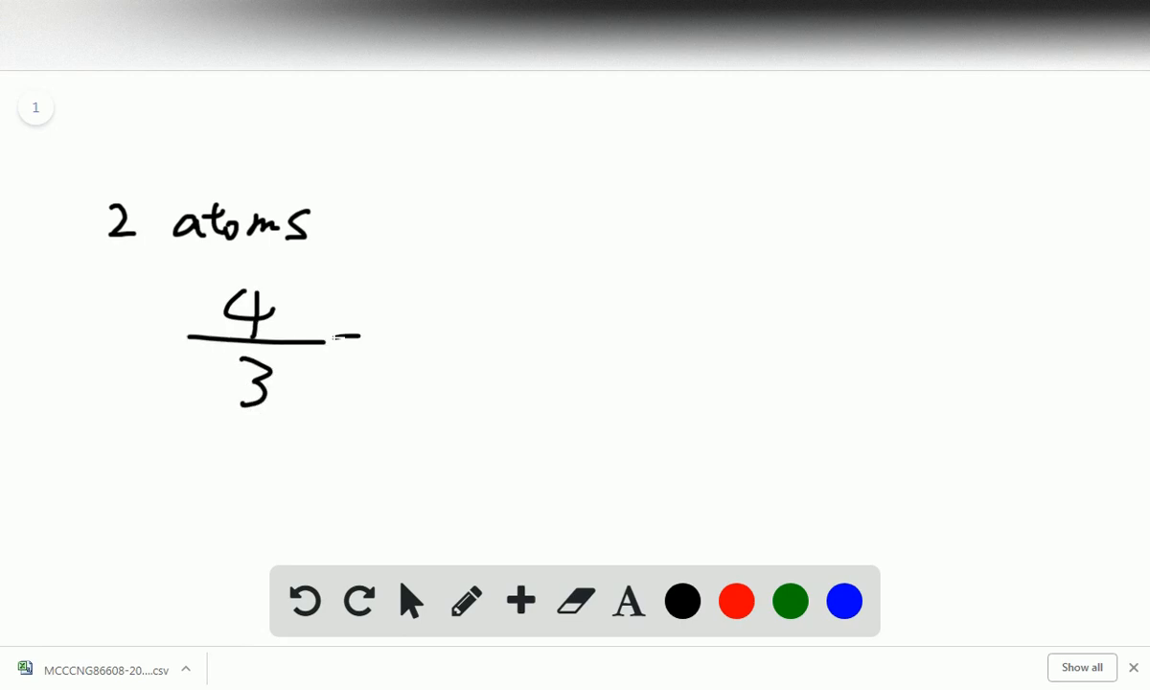
pyautogui.moveTo(336, 344); pyautogui.dragTo(431, 336)
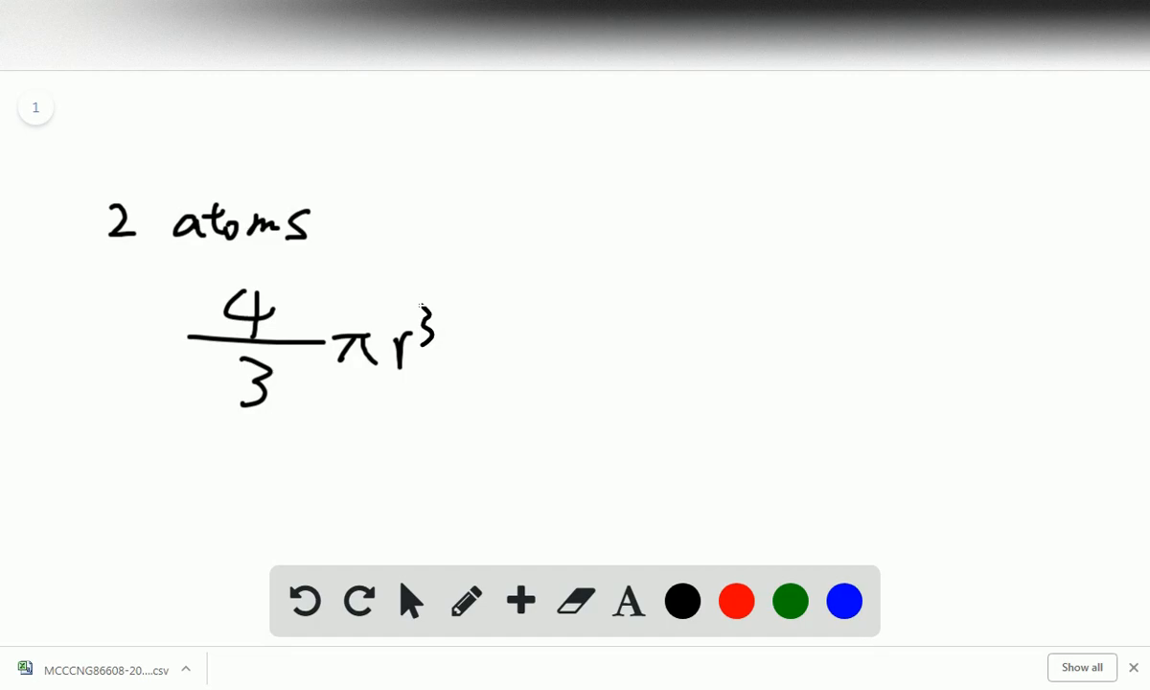
pyautogui.moveTo(100, 322); pyautogui.dragTo(86, 360)
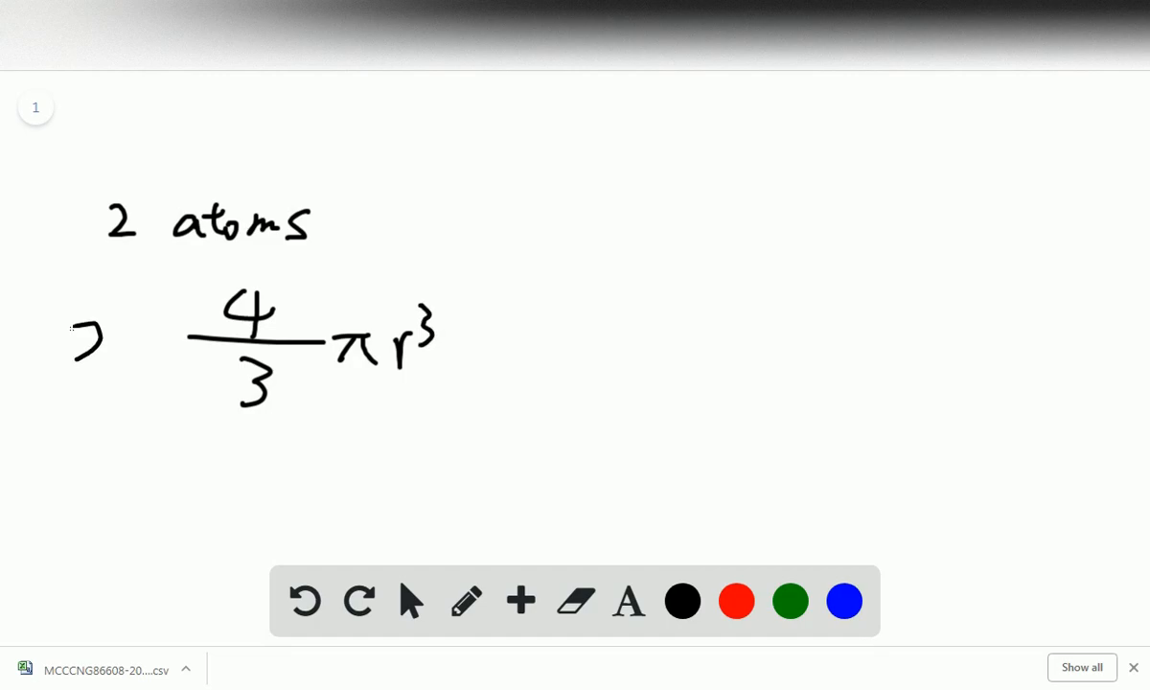
pyautogui.moveTo(77, 345); pyautogui.dragTo(154, 345)
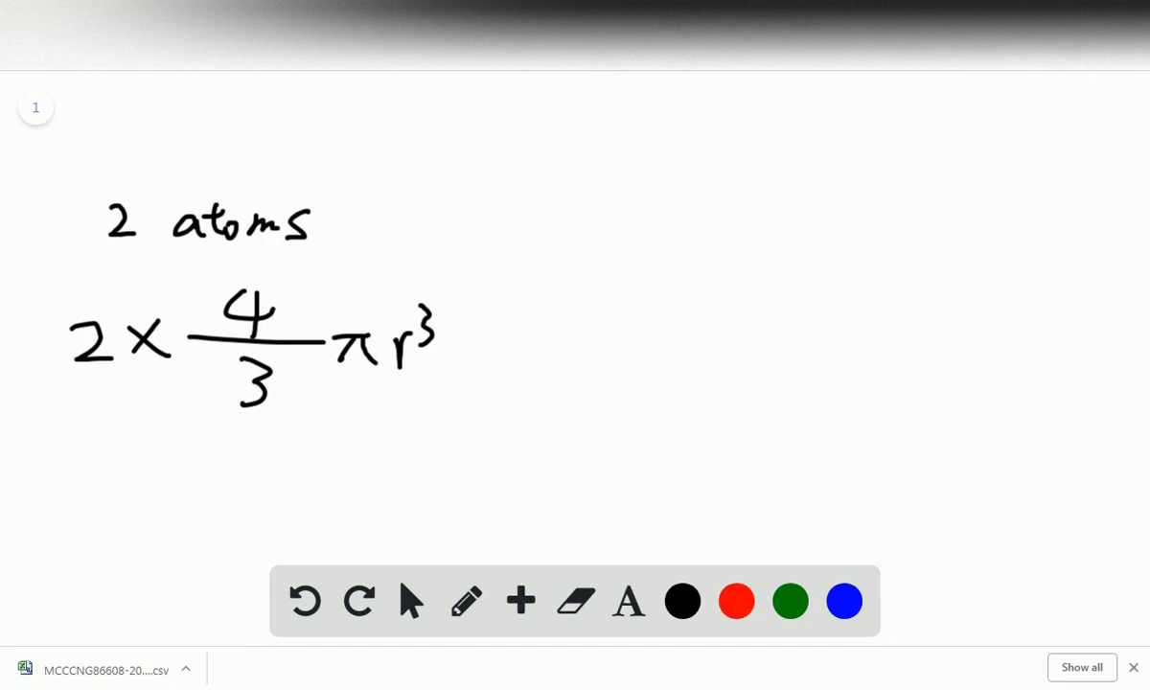
pyautogui.moveTo(38, 418); pyautogui.dragTo(475, 431)
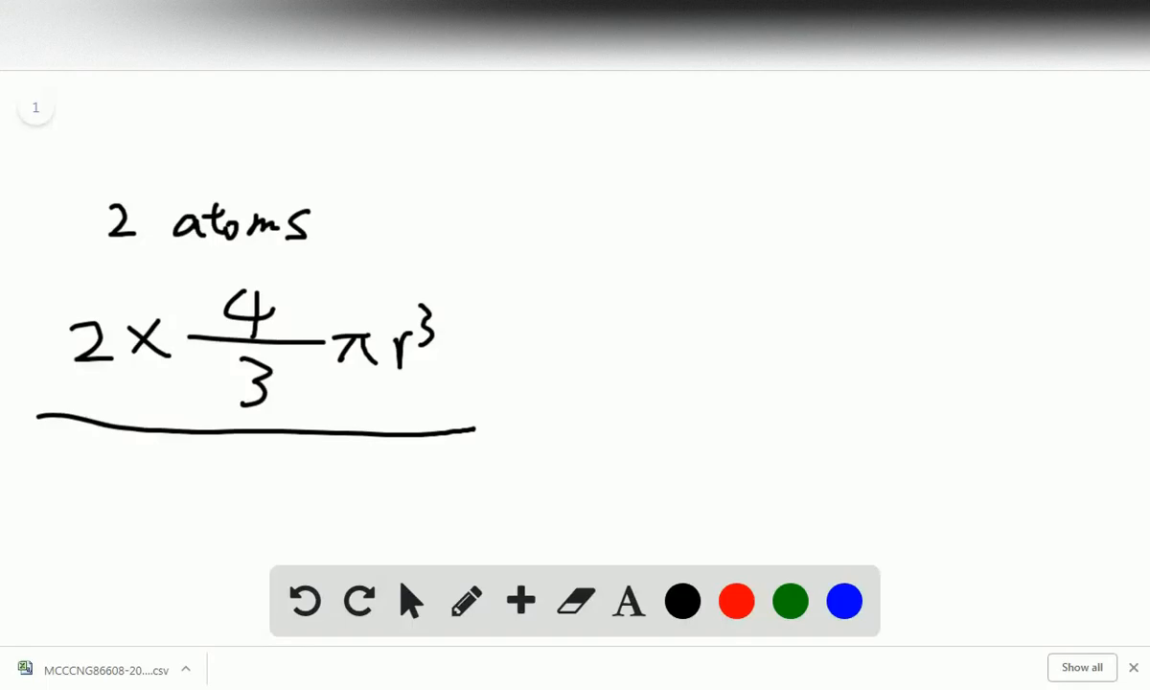
# Write a³ as the denominator and equate the fraction to 68/100 = 0.68, then start a new page.
pyautogui.moveTo(230, 483); pyautogui.dragTo(268, 502)
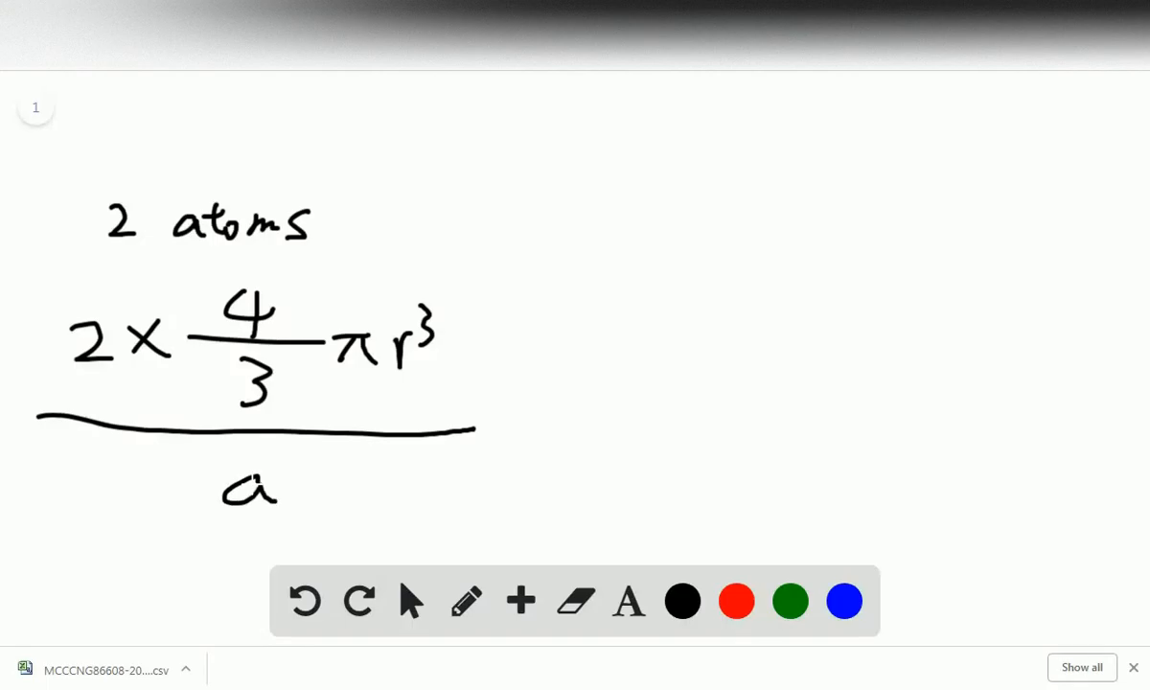
pyautogui.moveTo(284, 460); pyautogui.dragTo(297, 479)
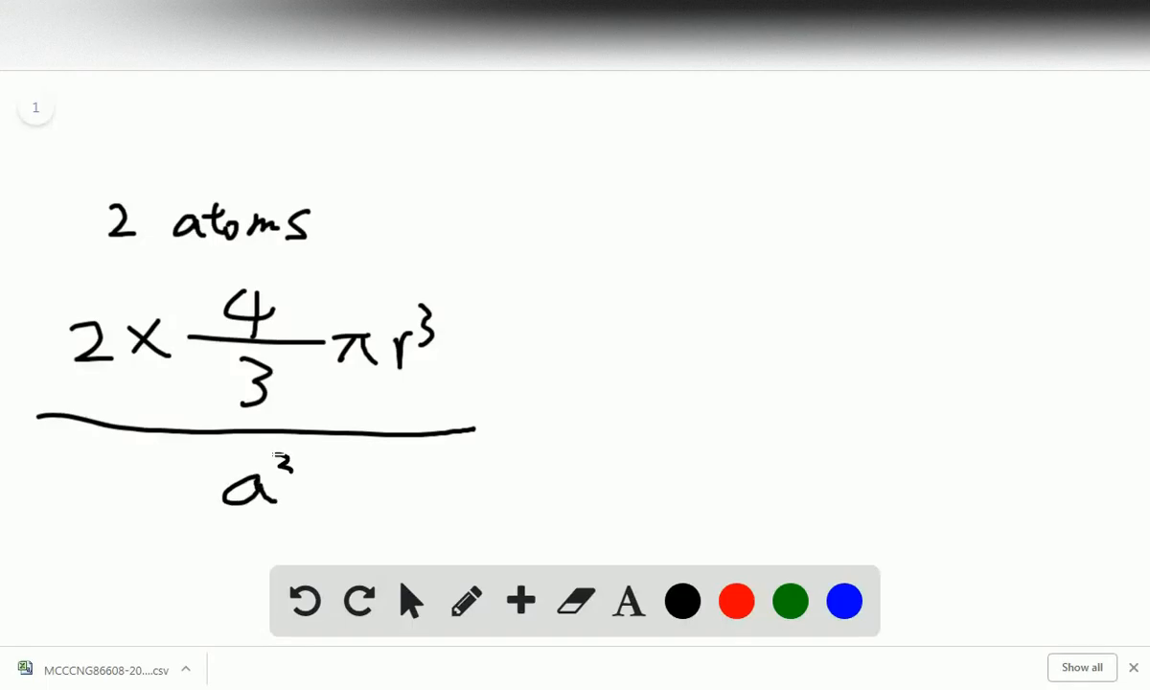
pyautogui.moveTo(508, 421); pyautogui.dragTo(560, 429)
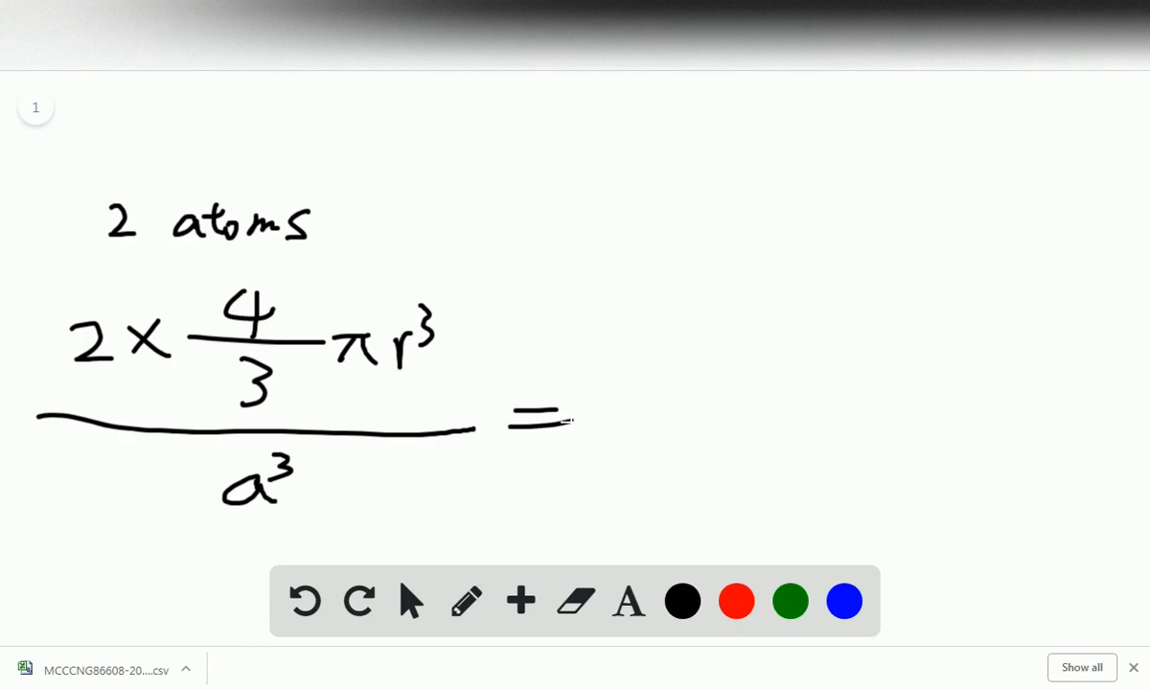
pyautogui.moveTo(579, 422); pyautogui.dragTo(666, 412)
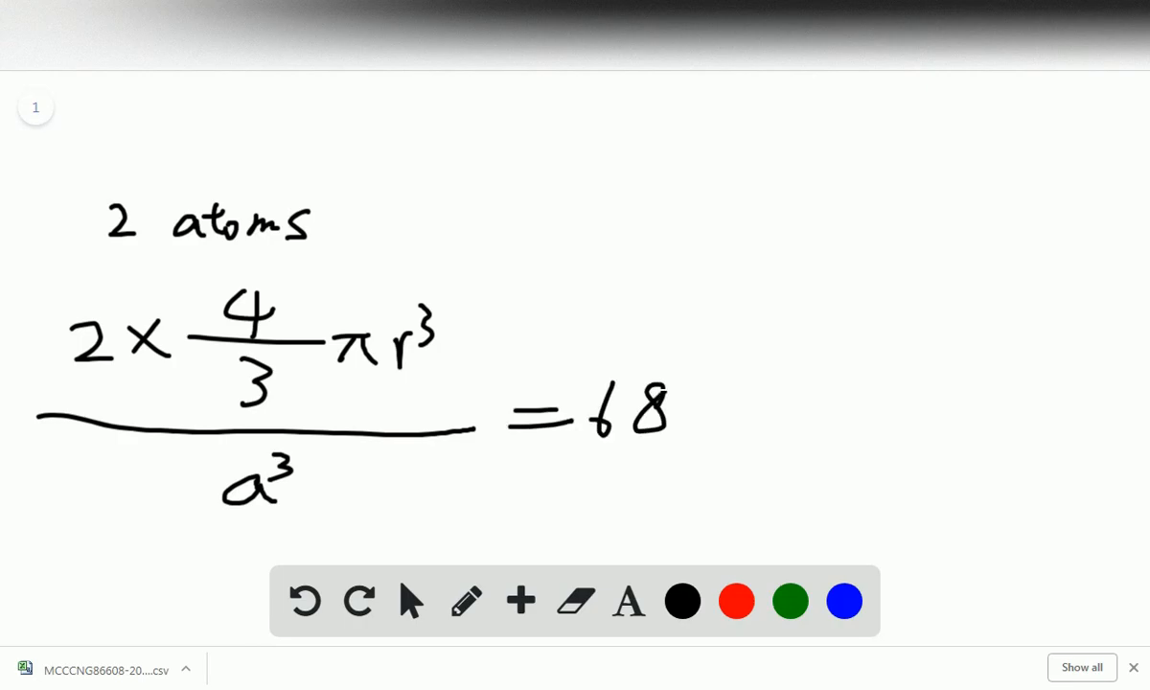
pyautogui.moveTo(661, 469); pyautogui.dragTo(833, 345)
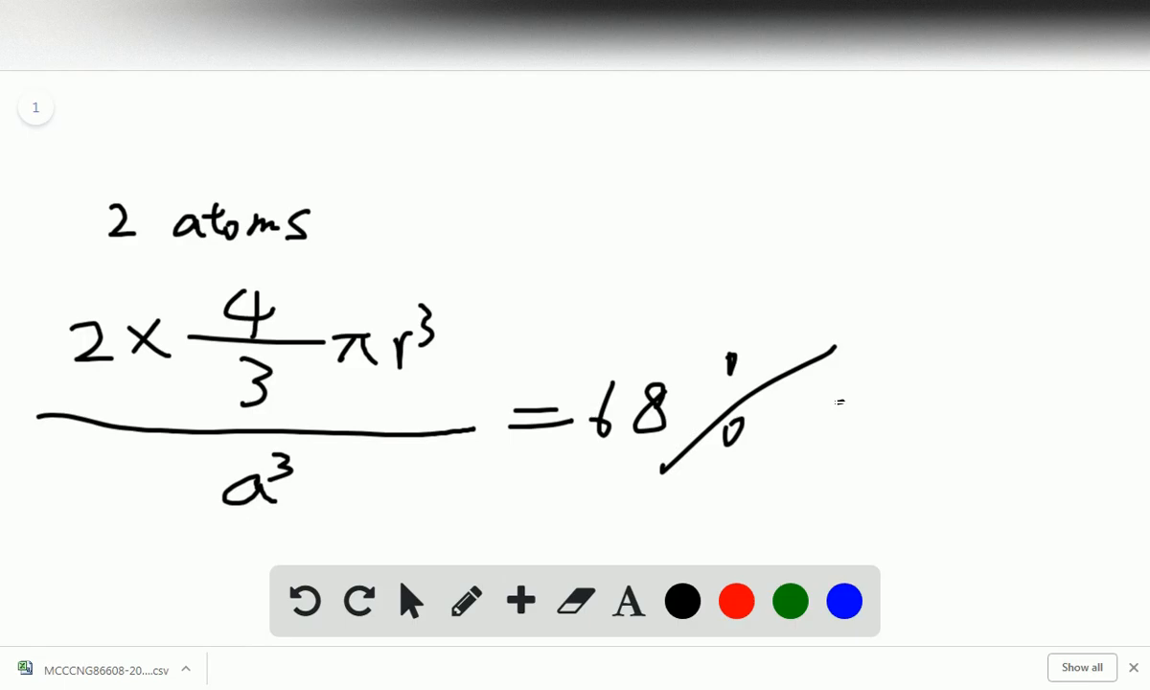
pyautogui.moveTo(828, 406); pyautogui.dragTo(920, 422)
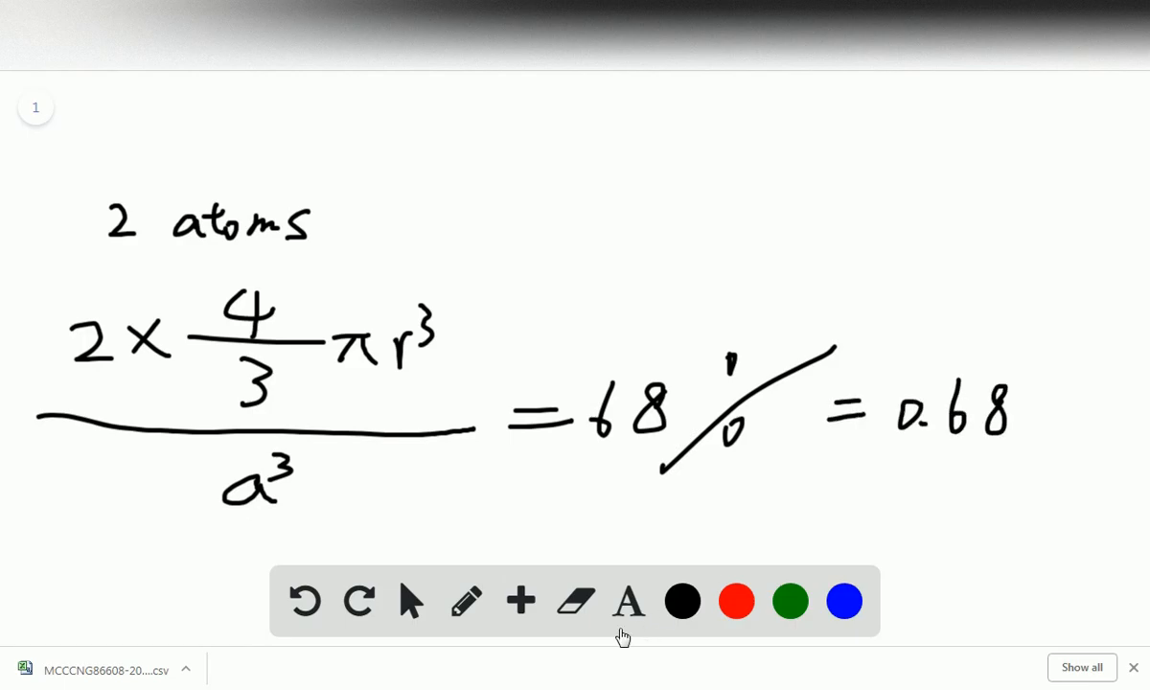
pyautogui.click(521, 602)
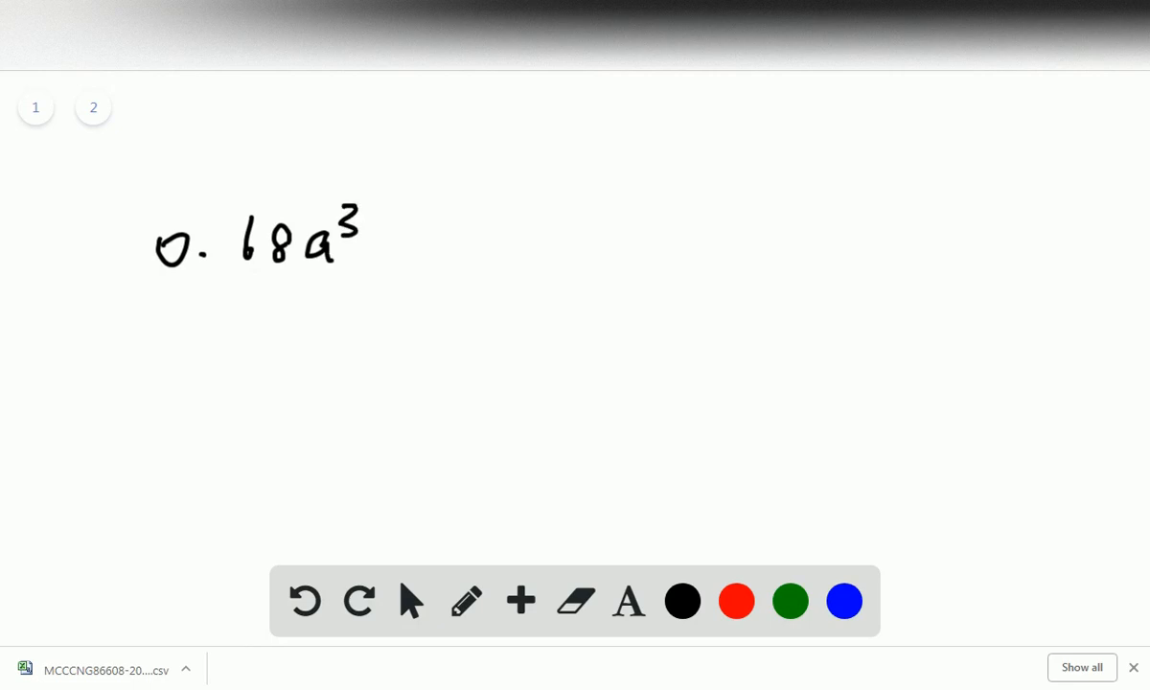
# Write the rearranged equation 0.68a³ = (8/3)πr³ on the second page.
pyautogui.moveTo(383, 237); pyautogui.dragTo(421, 251)
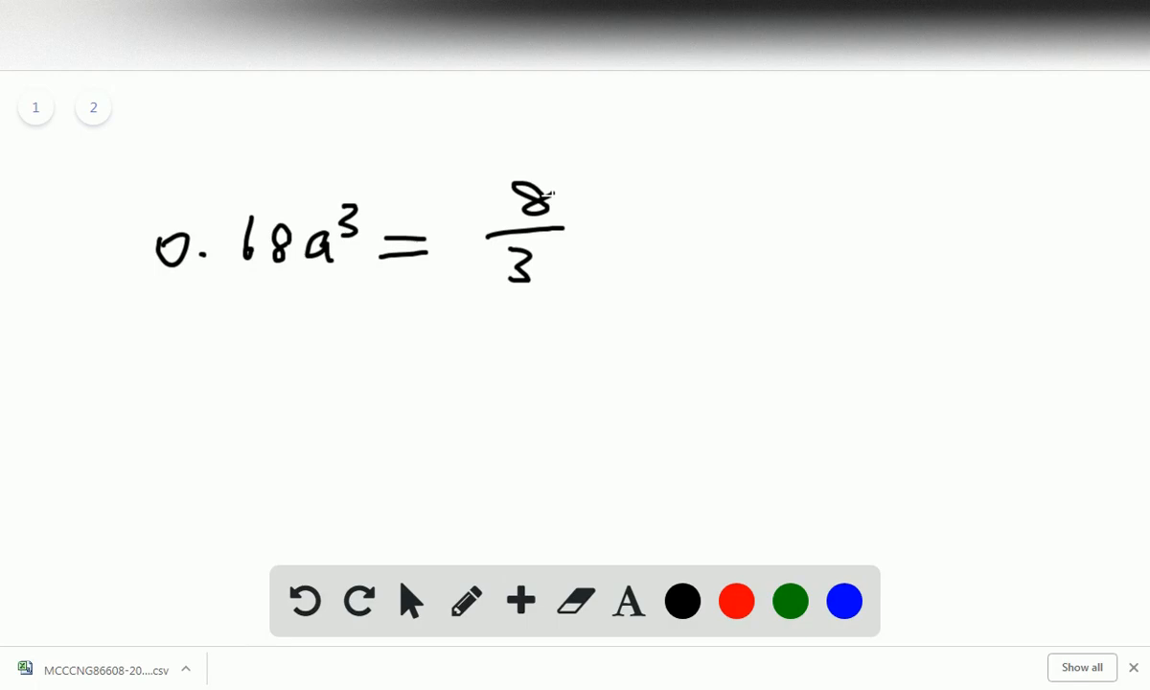
pyautogui.moveTo(571, 229); pyautogui.dragTo(642, 234)
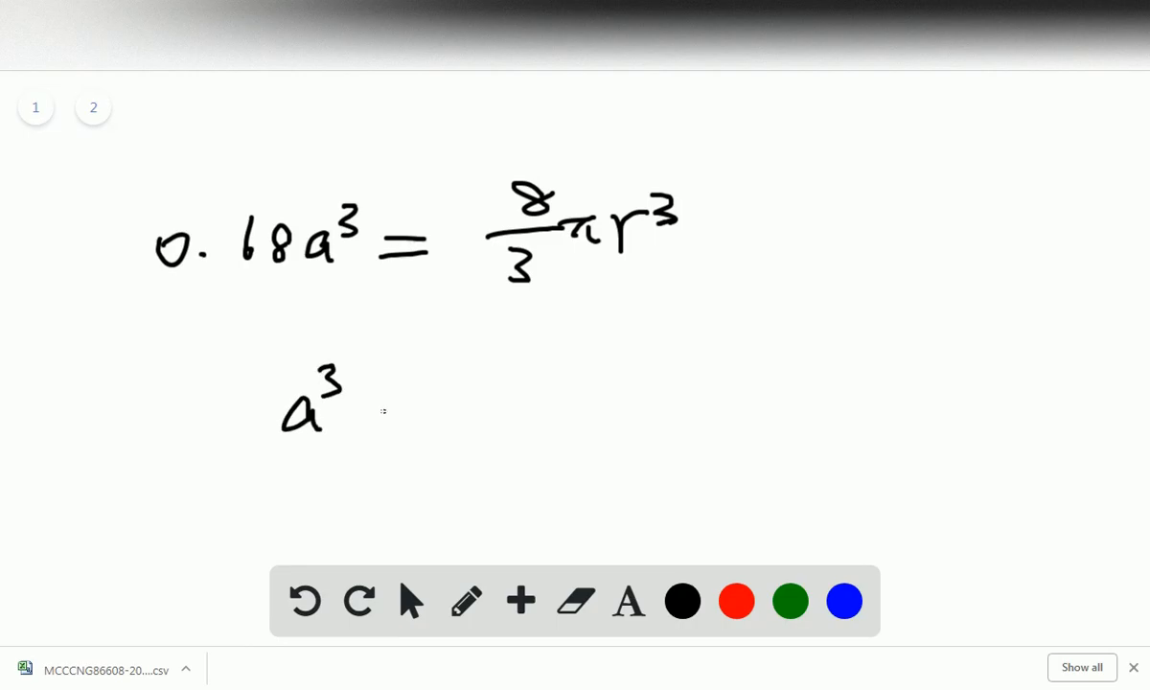
# Write the solved line a³ = 12.32 beneath the equation.
pyautogui.moveTo(383, 410); pyautogui.dragTo(425, 433)
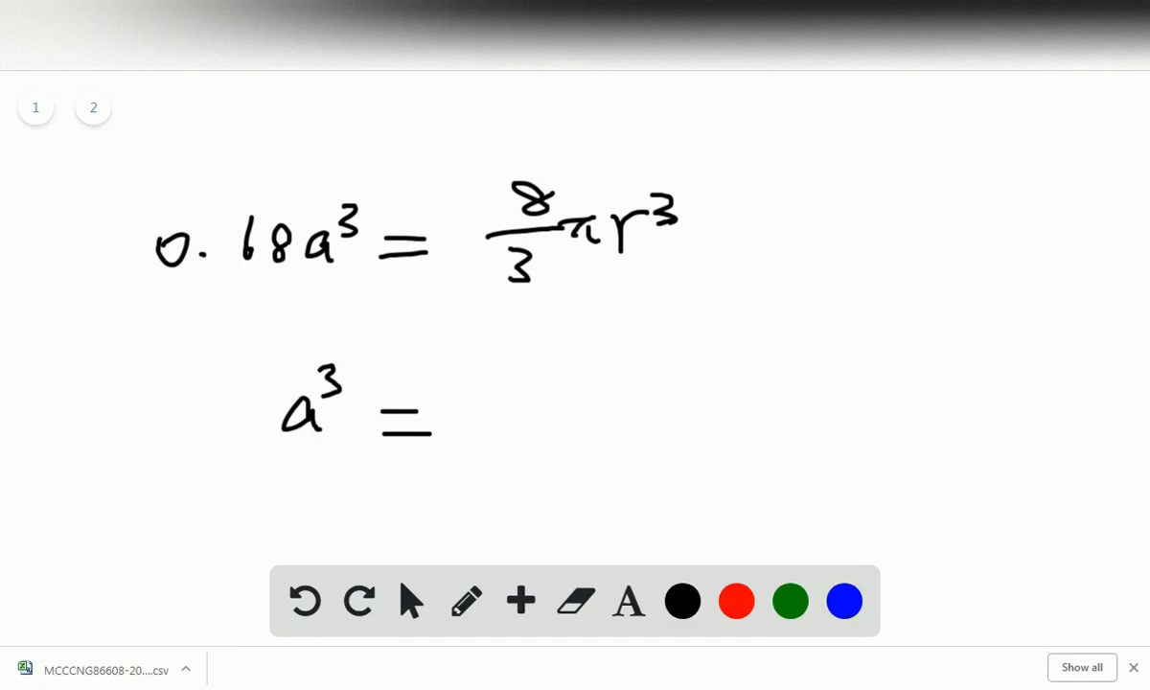
pyautogui.moveTo(479, 412); pyautogui.dragTo(536, 421)
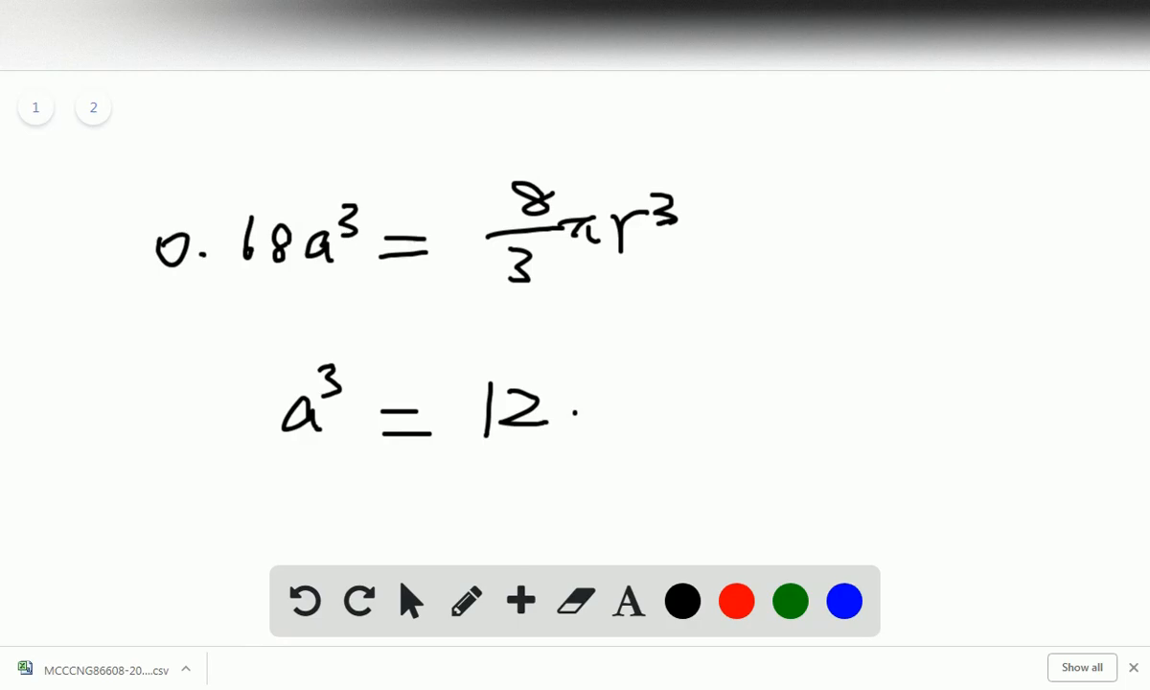
pyautogui.moveTo(584, 412); pyautogui.dragTo(671, 402)
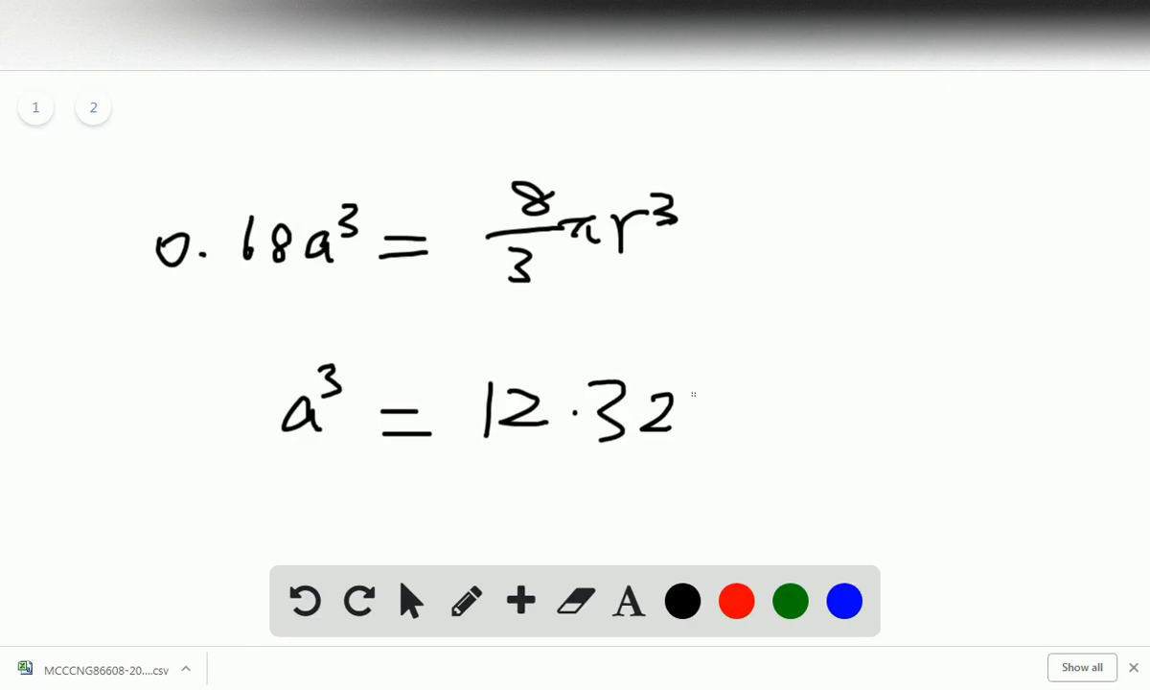